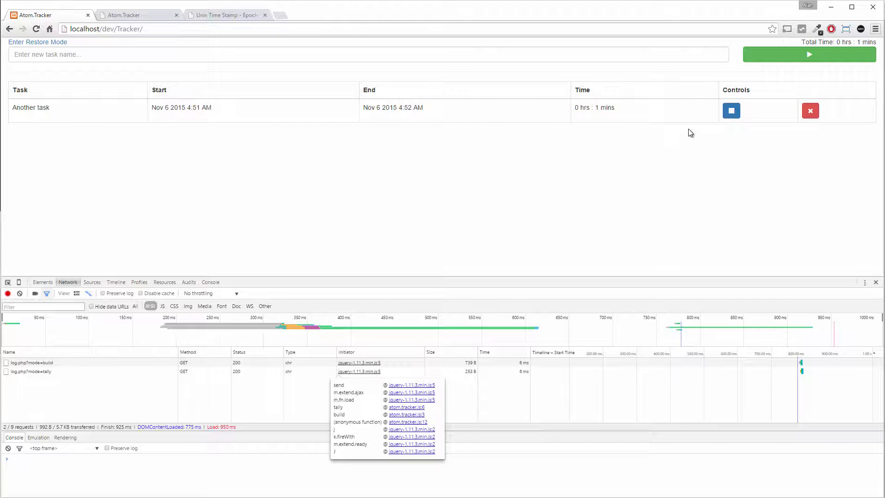
Switch from the Tracker page in Chrome to the Aptana Studio editor.
left_click(136, 15)
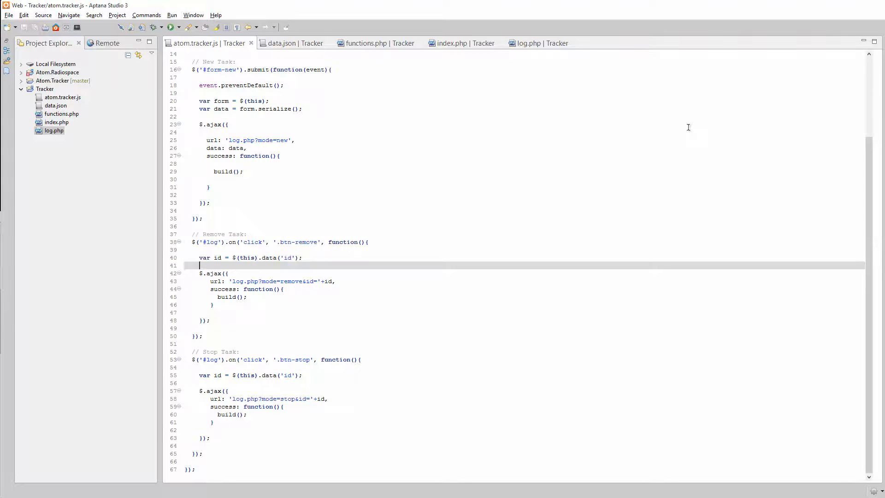
In log.php's build loop, add class "btn-col" to the first button cell.
left_click(452, 43)
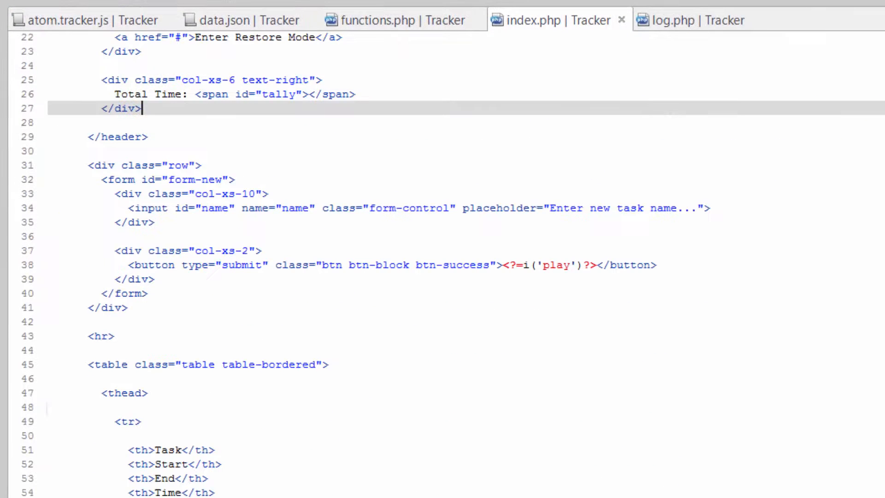
left_click(698, 19)
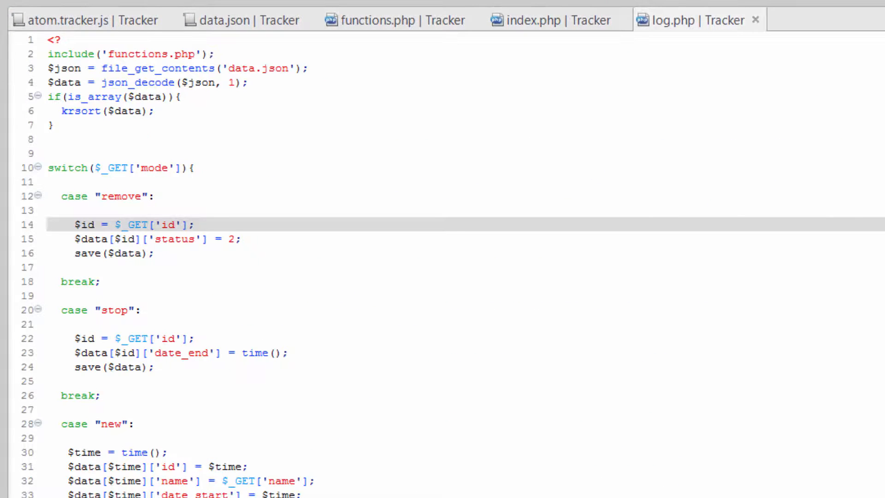
scroll("down", 3)
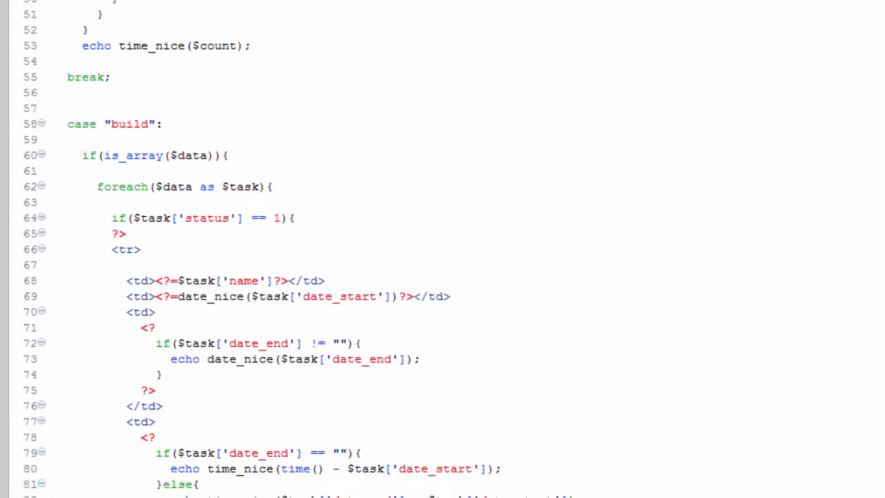
scroll("down", 3)
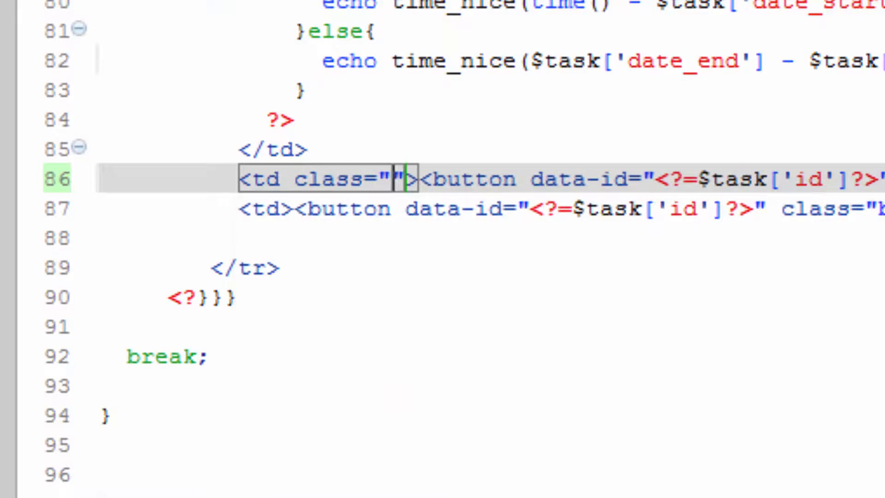
type("btn")
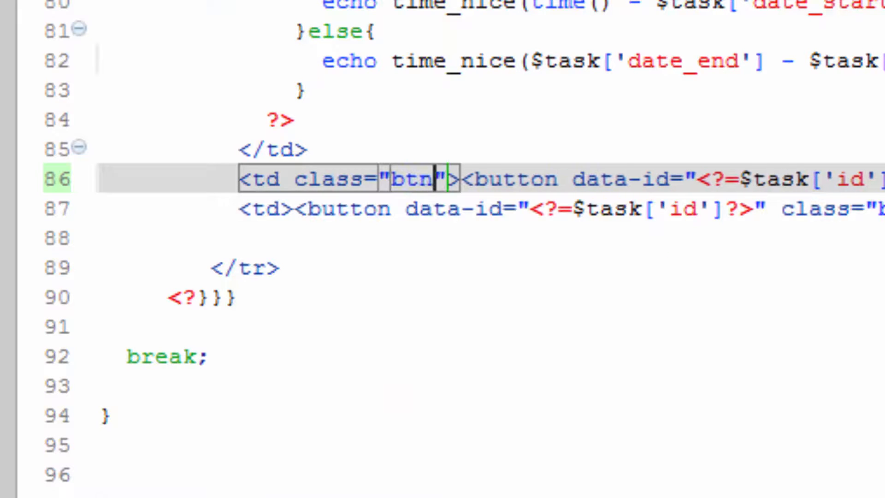
type("-col")
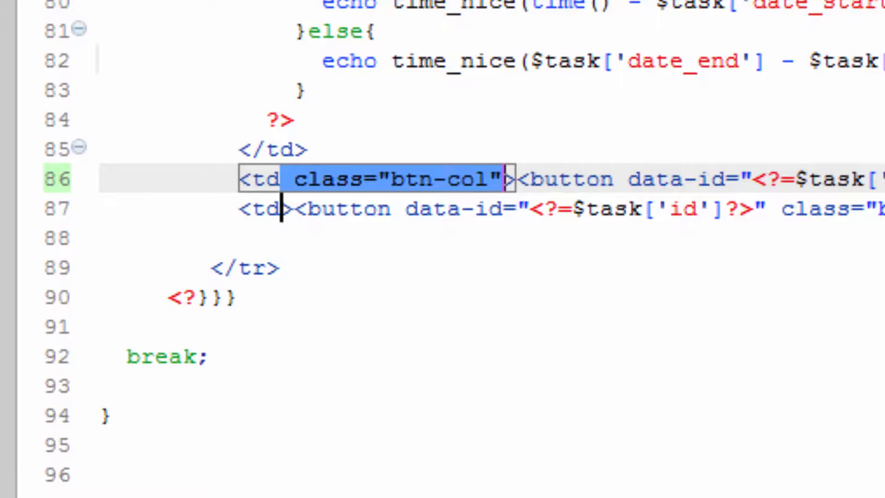
scroll("up", 3)
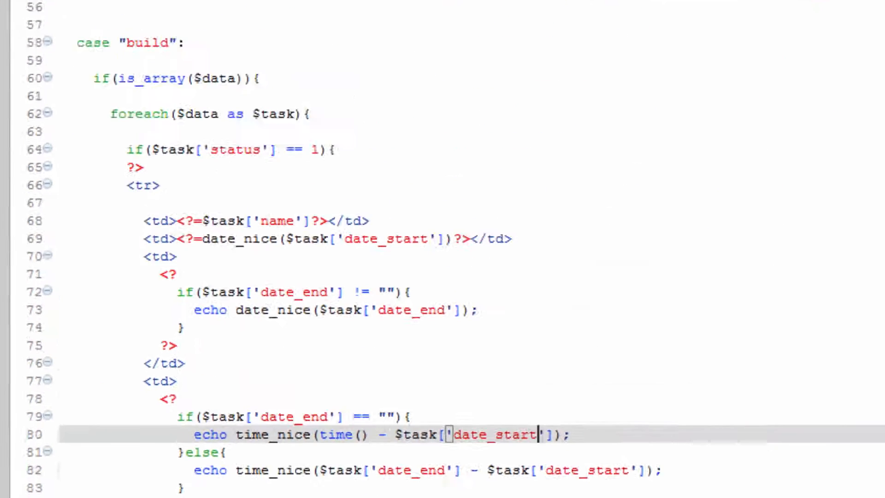
scroll("up", 3)
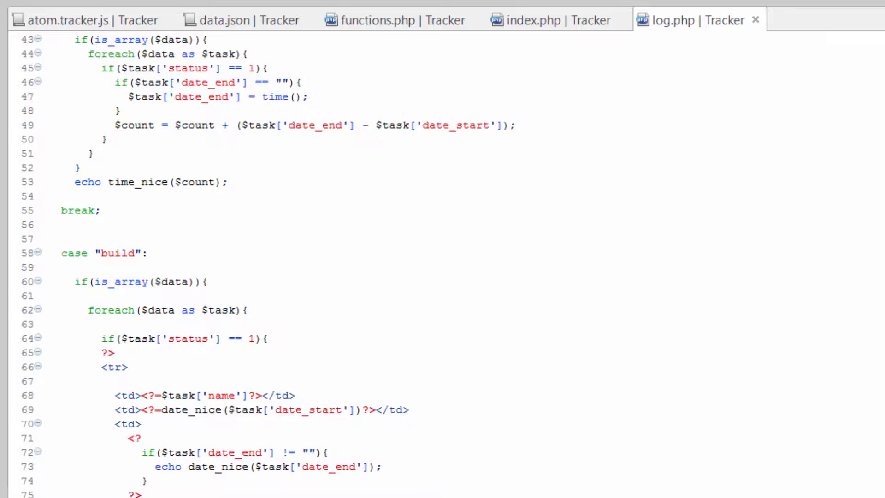
Add a <style> block to index.php's head and type the .btn-col selector.
left_click(555, 20)
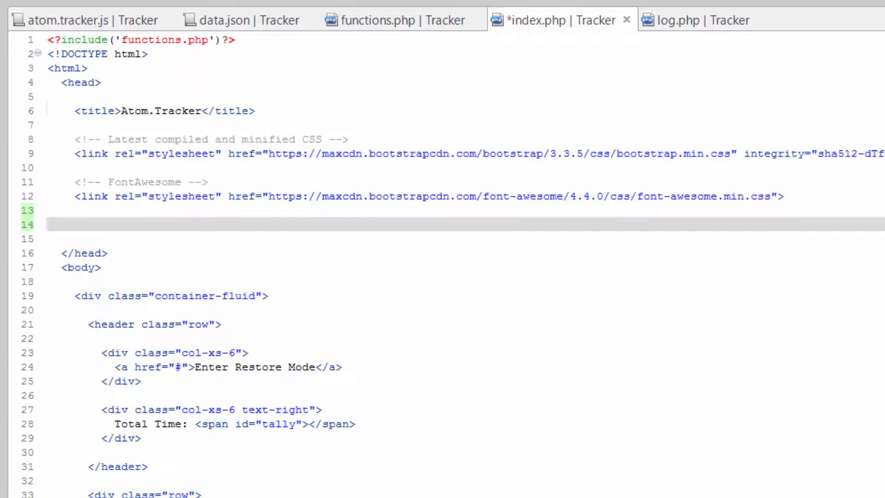
left_click(75, 224)
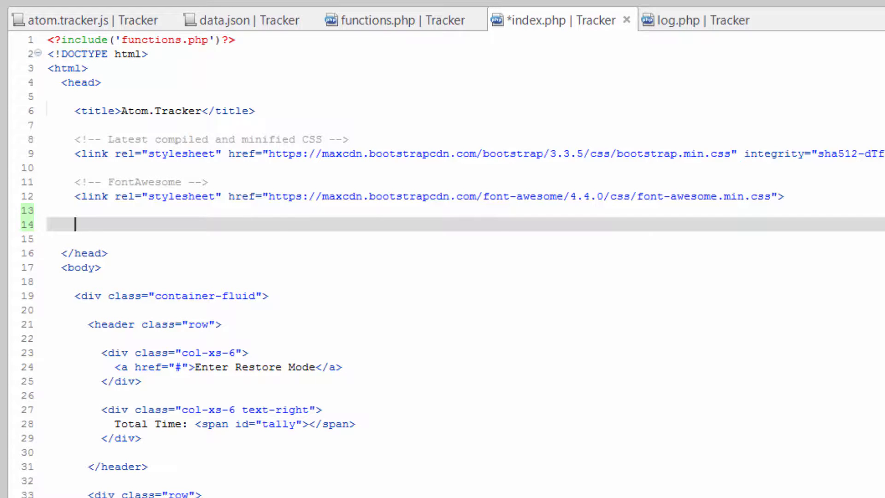
type("<style>")
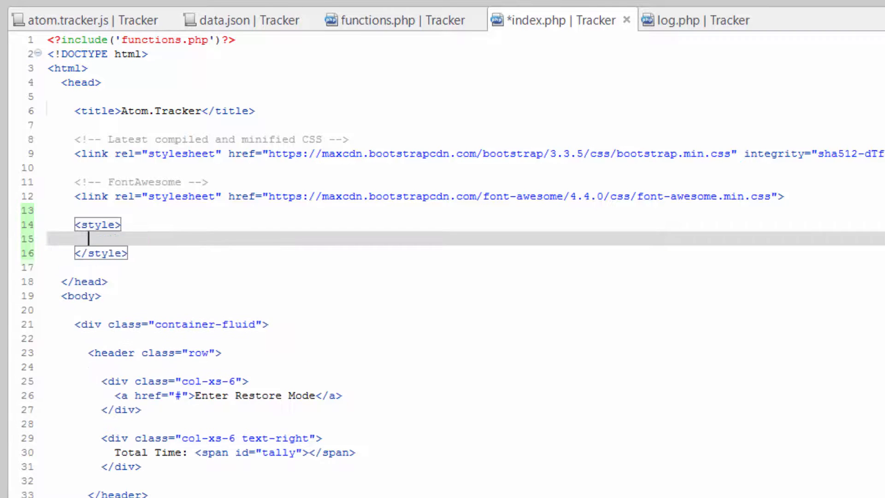
key("enter")
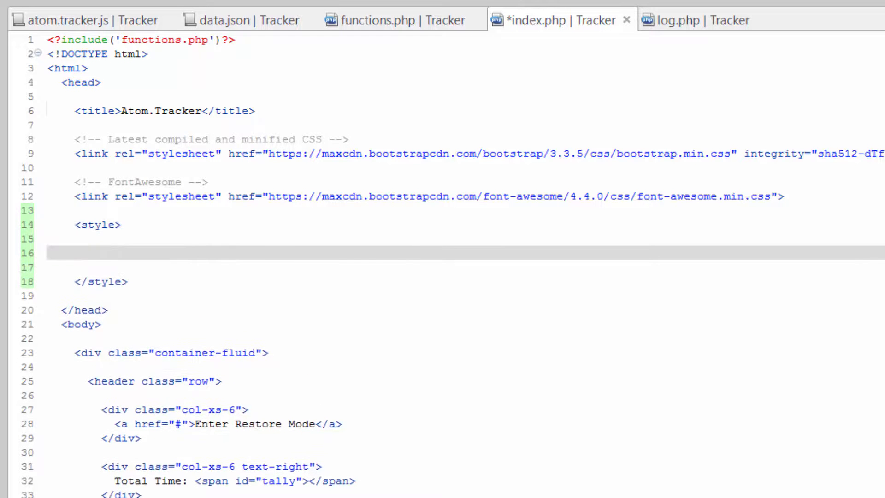
type(".btn-")
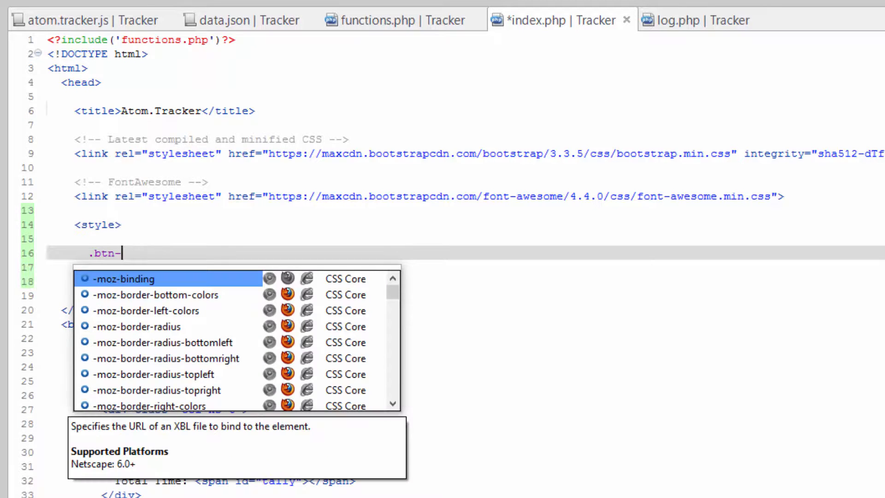
type("col")
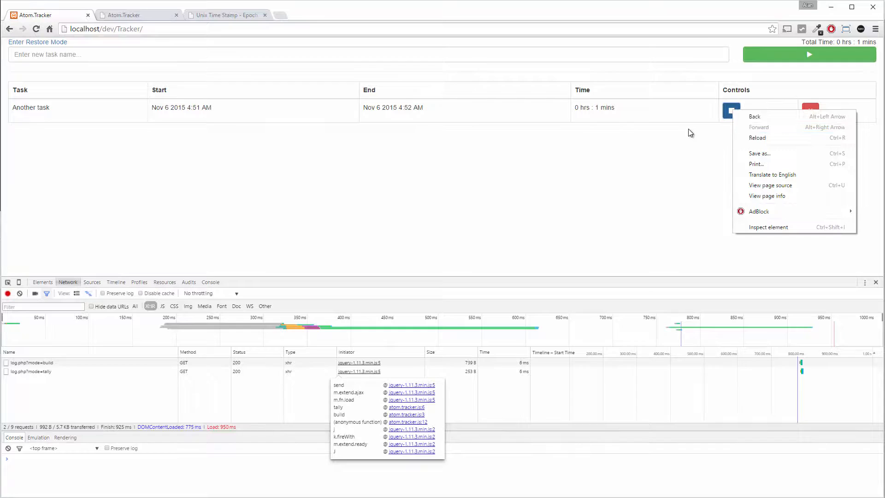
Right-click the Controls column in Chrome, then return to index.php in Aptana.
left_click(768, 226)
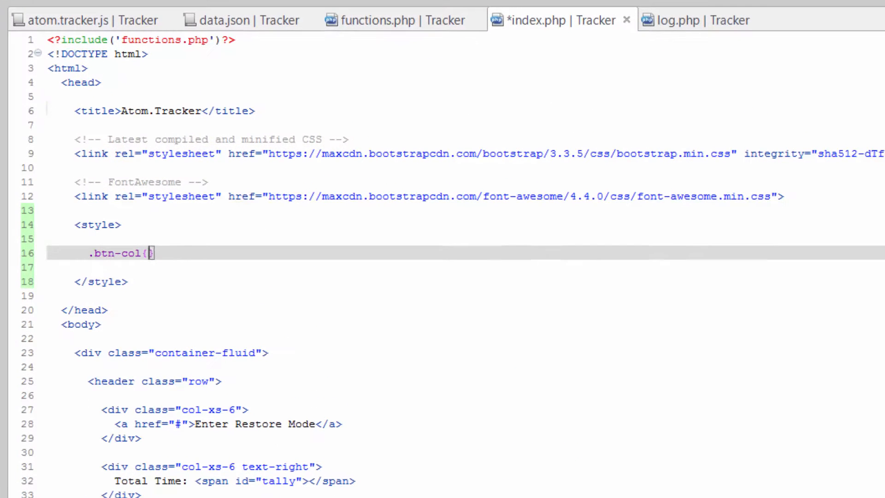
Give the .btn-col rule width:38px; and scroll down to the table markup.
type("width:38px;")
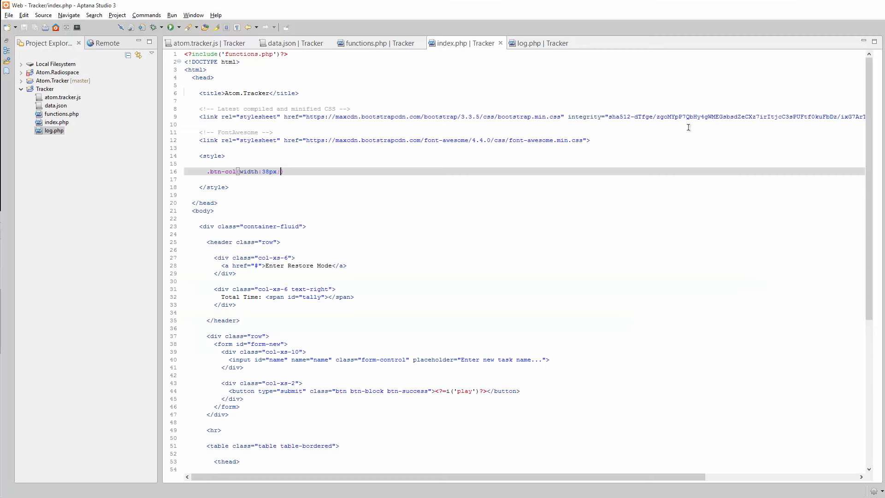
scroll("down", 3)
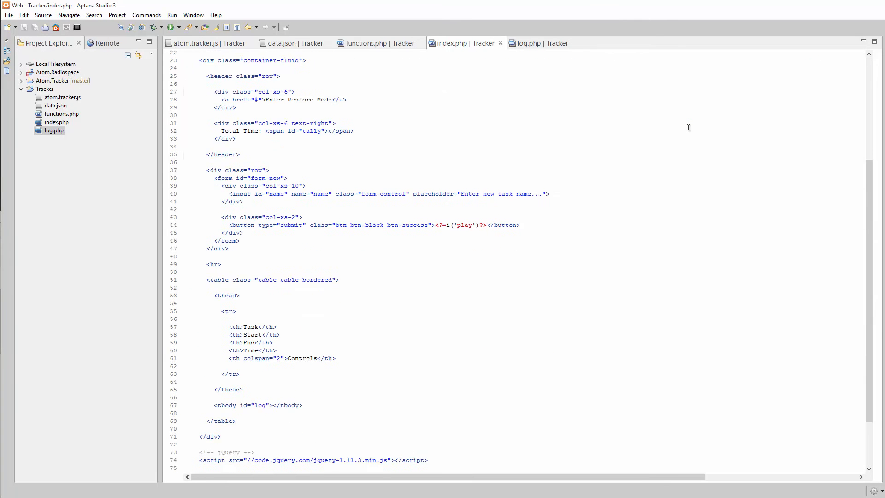